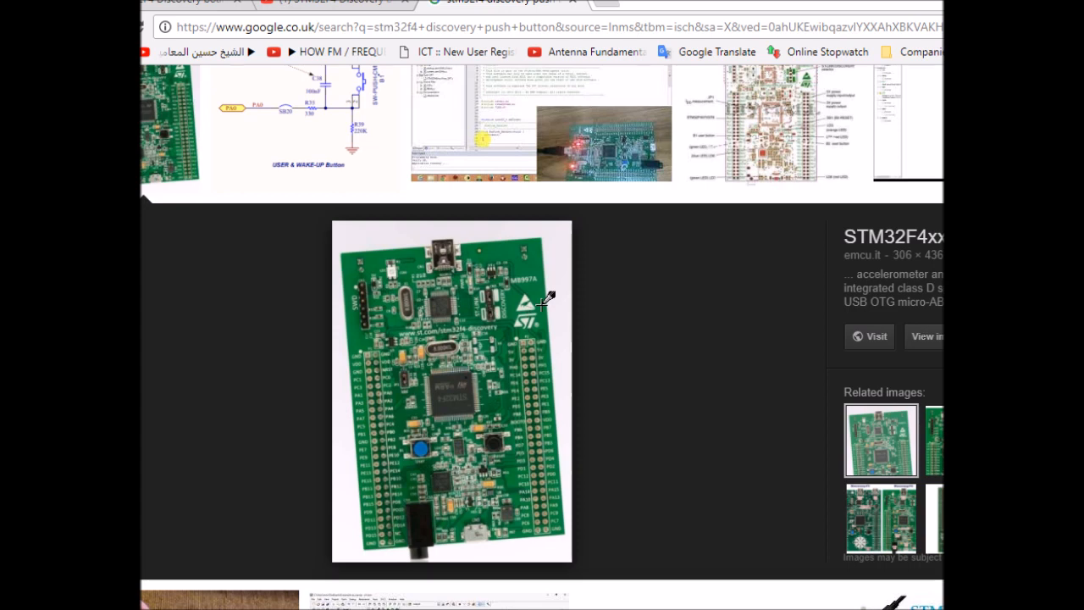
mouse_move(508, 305)
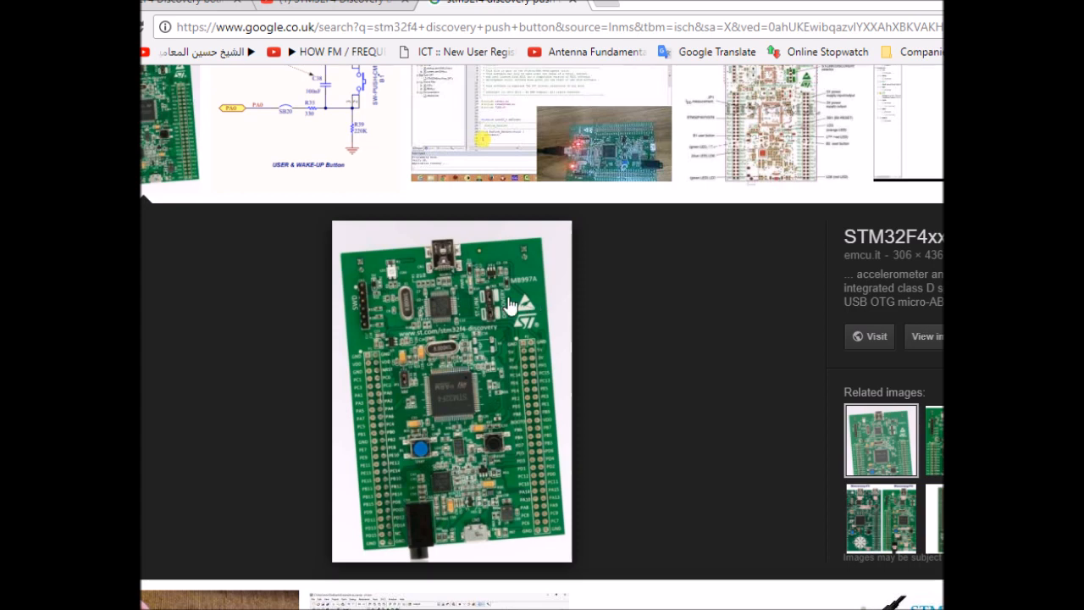
mouse_move(415, 432)
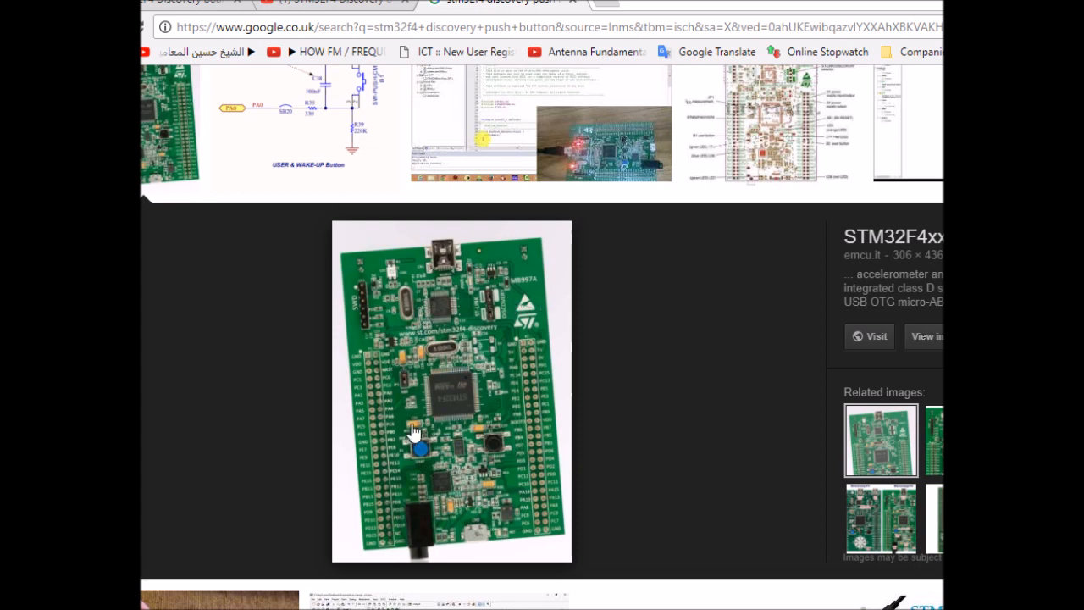
mouse_move(410, 436)
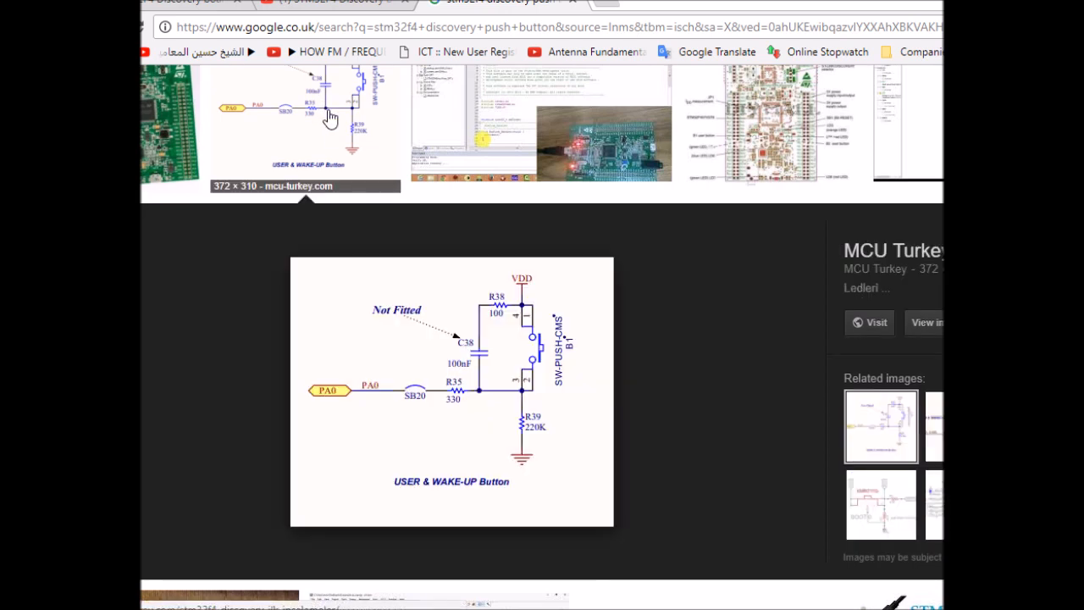
mouse_move(354, 403)
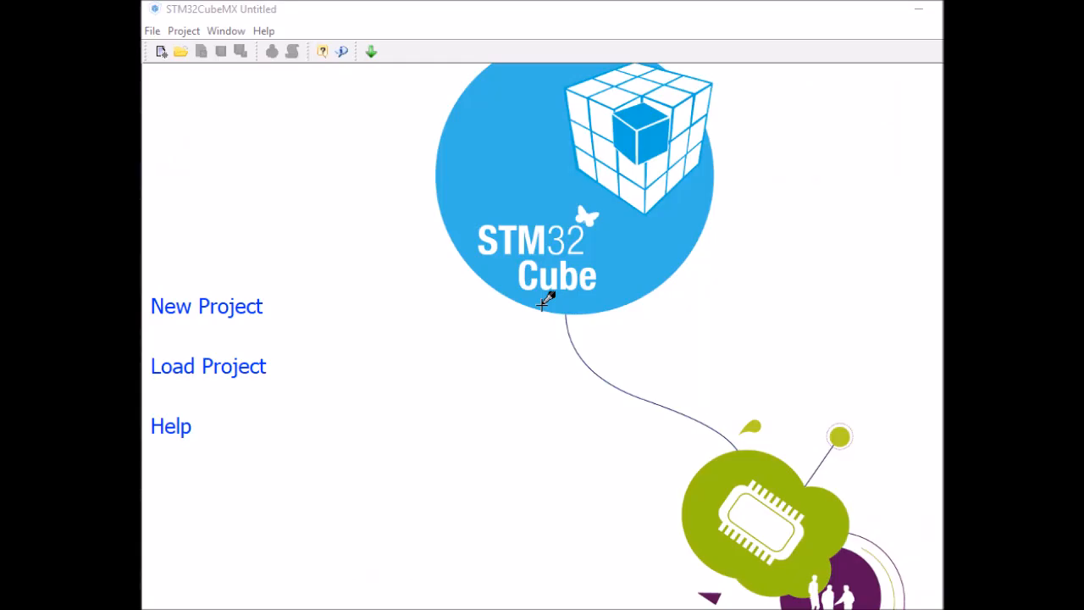
mouse_move(226, 322)
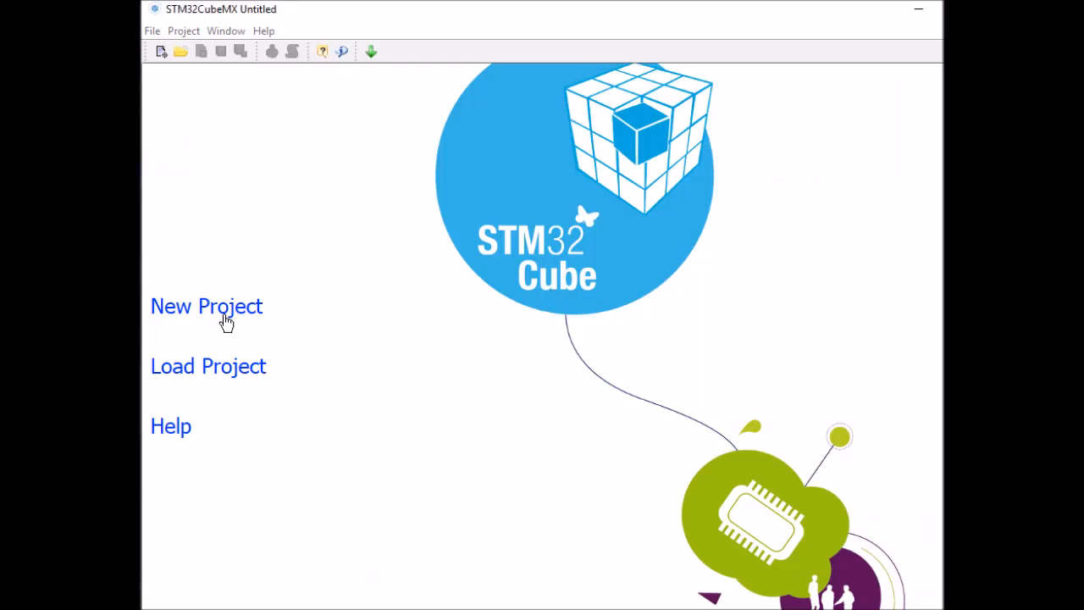
Create a new project for the STM32F407VGTx, filtering by STM32F4 series and STM32F407/417 line
left_click(206, 306)
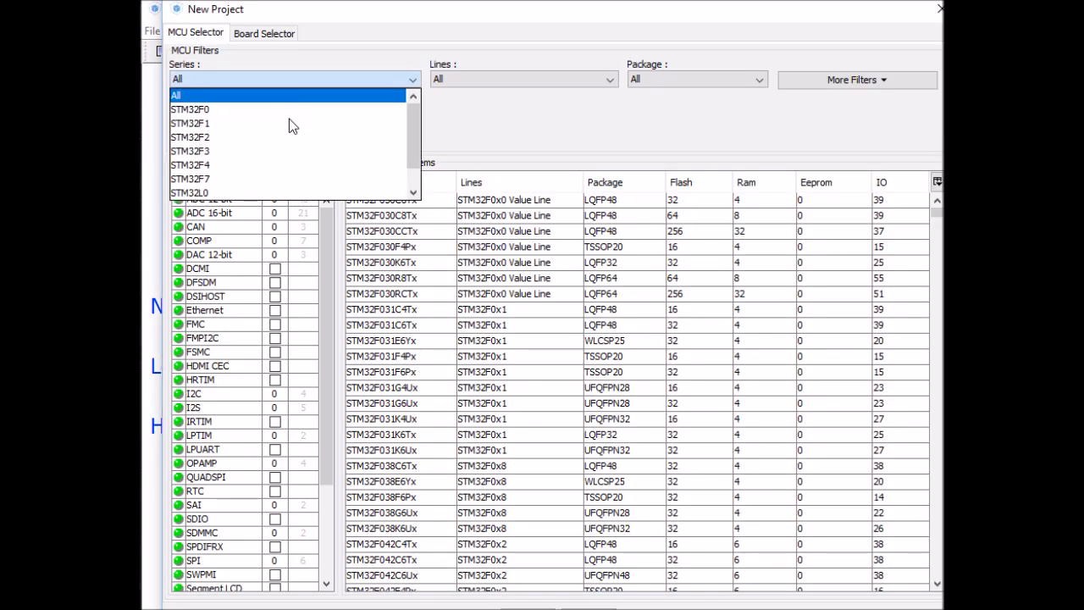
left_click(189, 165)
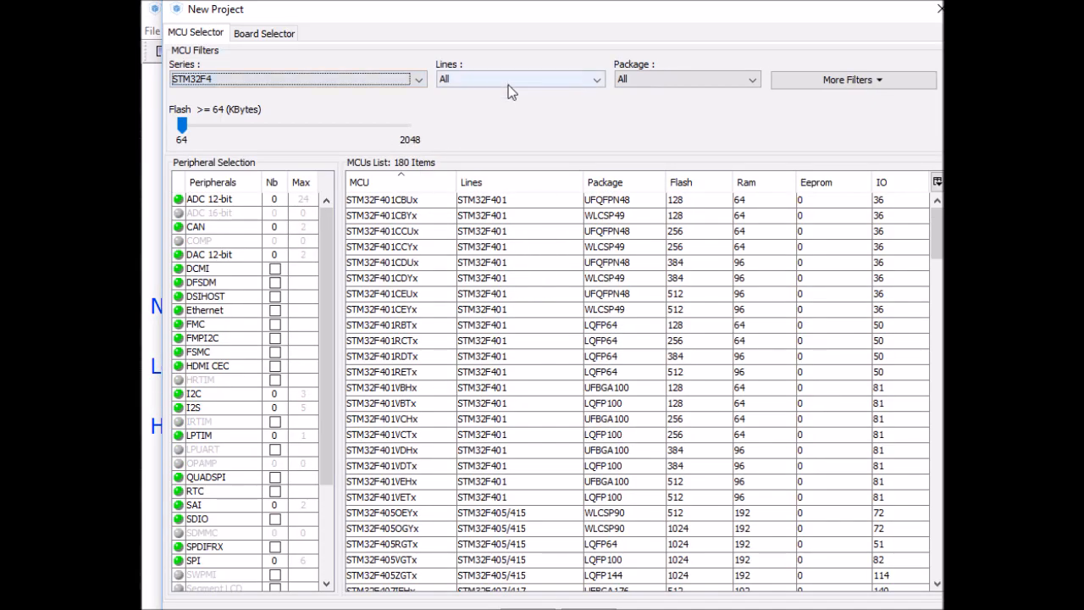
left_click(520, 79)
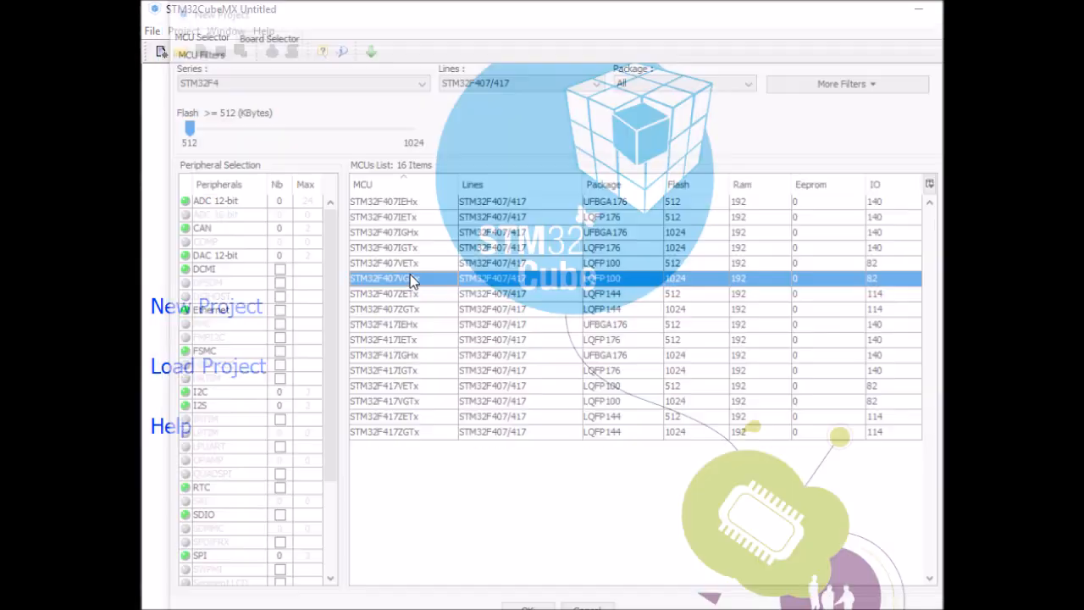
double_click(406, 277)
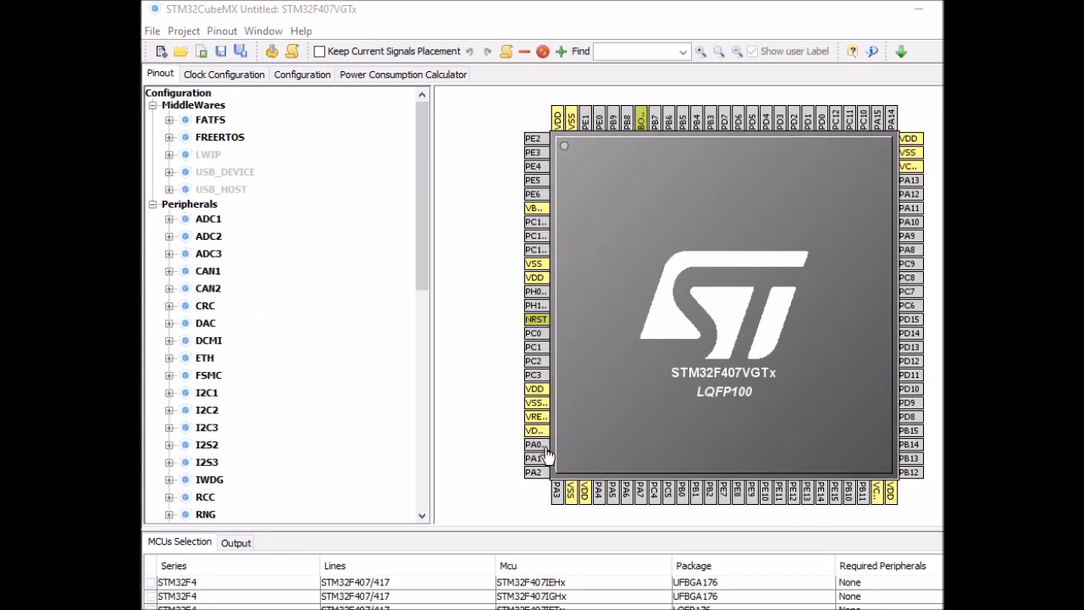
Set pin PA0 on the chip diagram to GPIO_Input
left_click(534, 445)
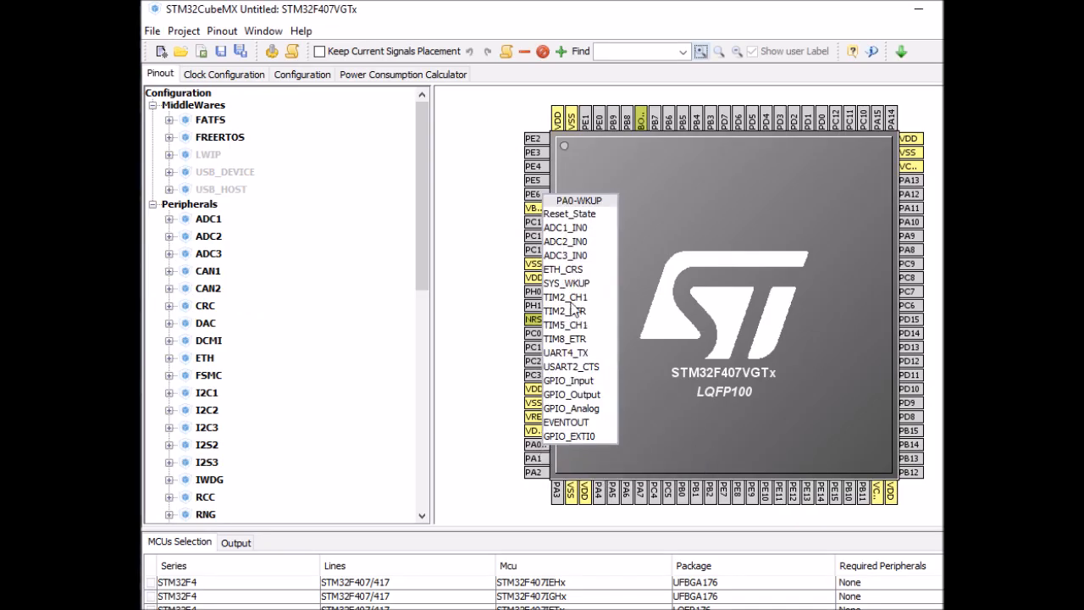
mouse_move(569, 379)
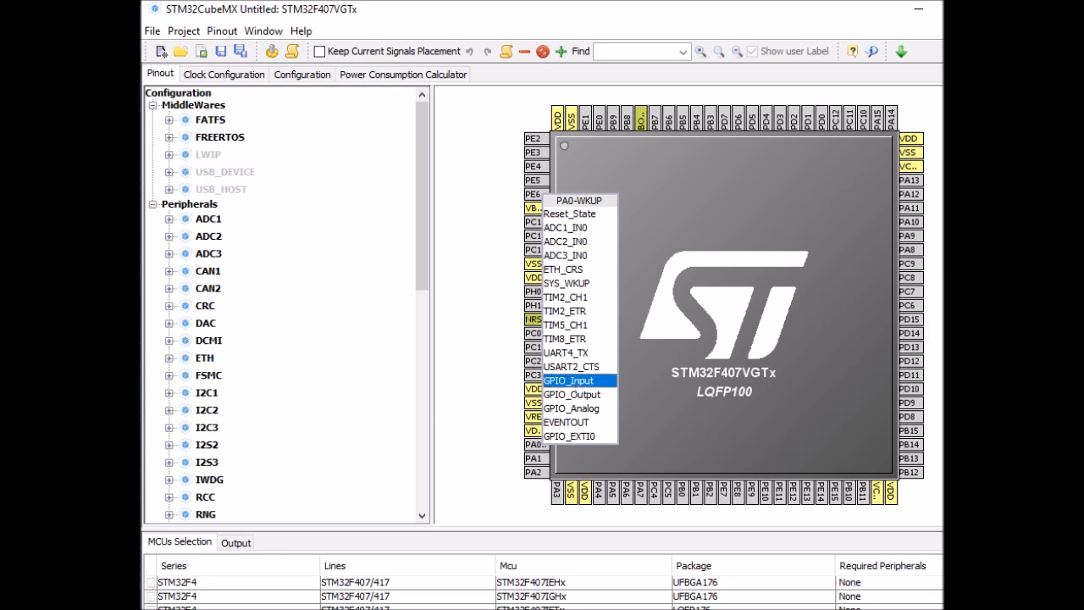
left_click(569, 379)
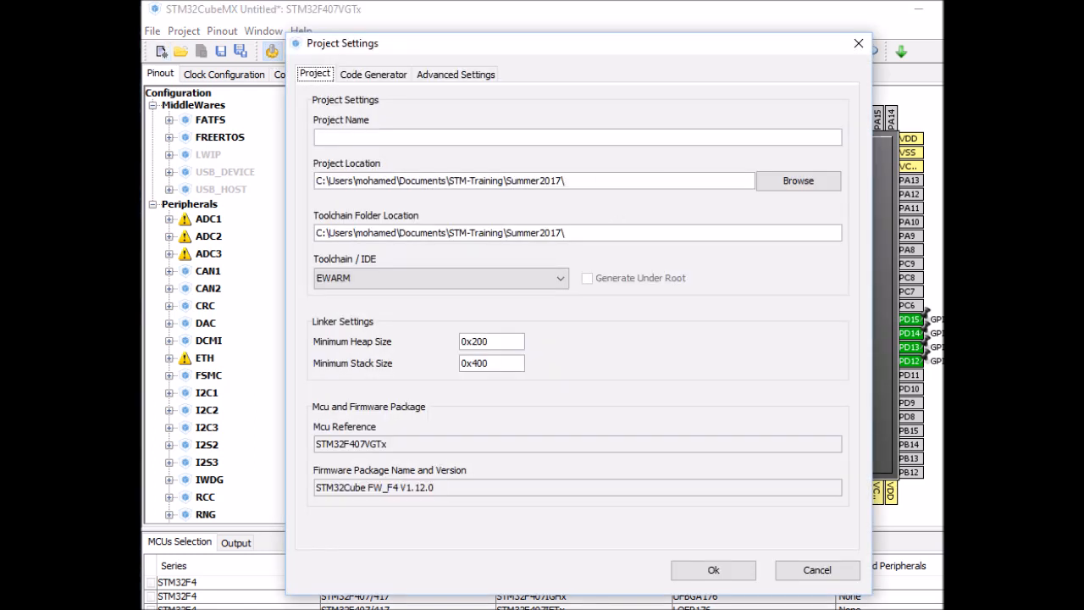
Name the project 'Push button1', generate its code and open it in µVision
type("Push button1")
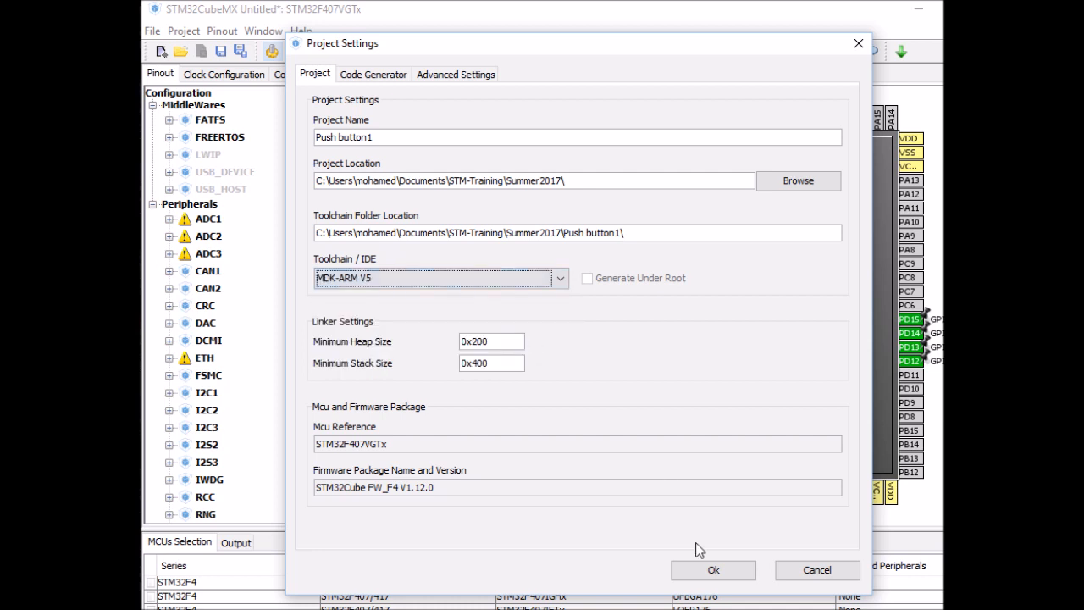
left_click(713, 569)
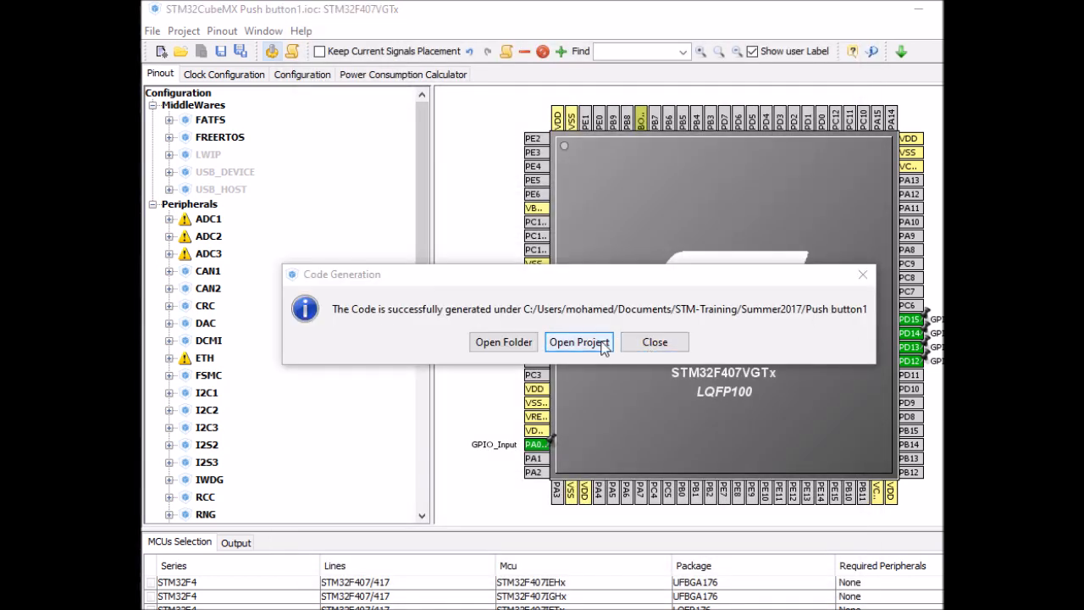
left_click(654, 342)
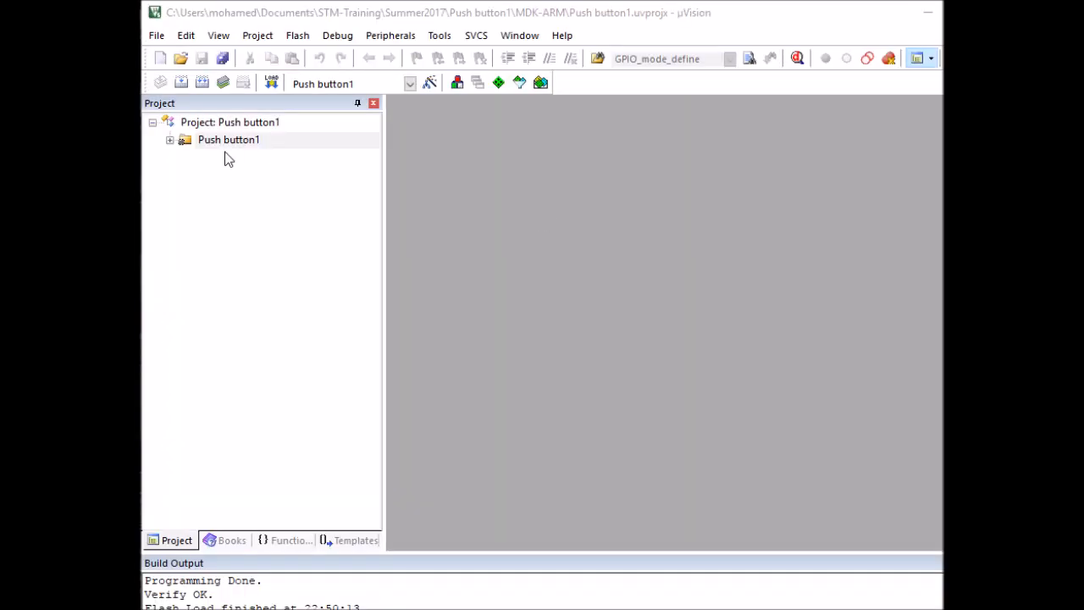
Open main.c from the Application/User group and scroll to the while loop
left_click(169, 140)
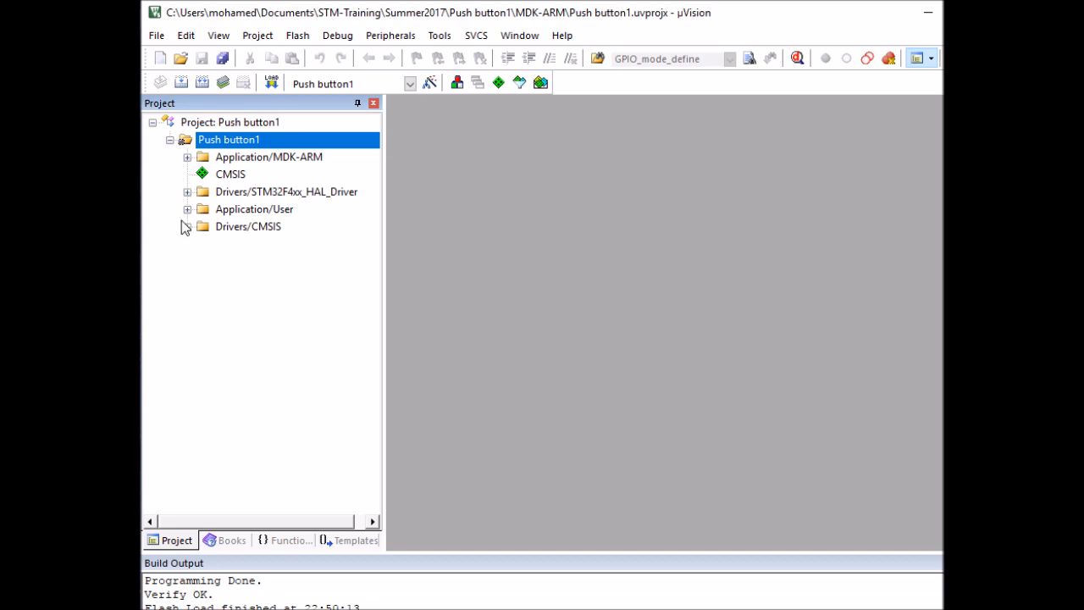
left_click(187, 208)
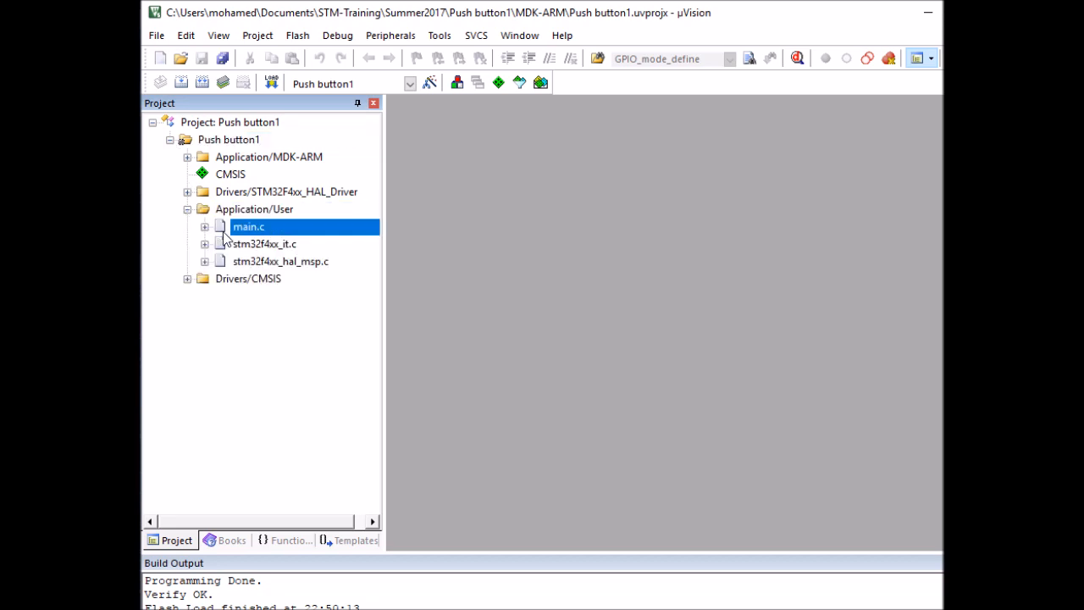
double_click(248, 226)
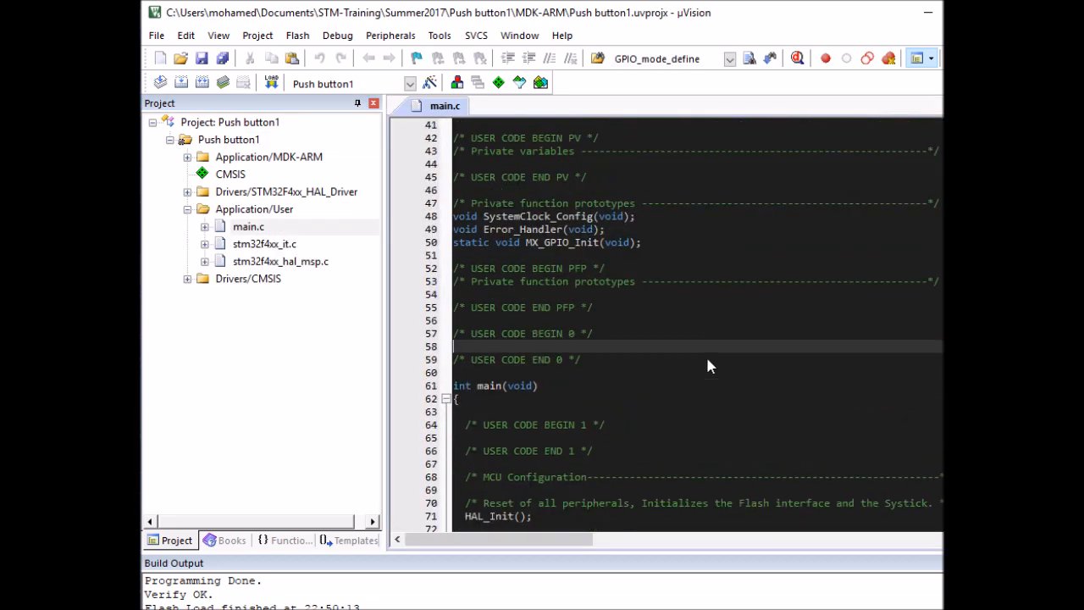
scroll("down", 3)
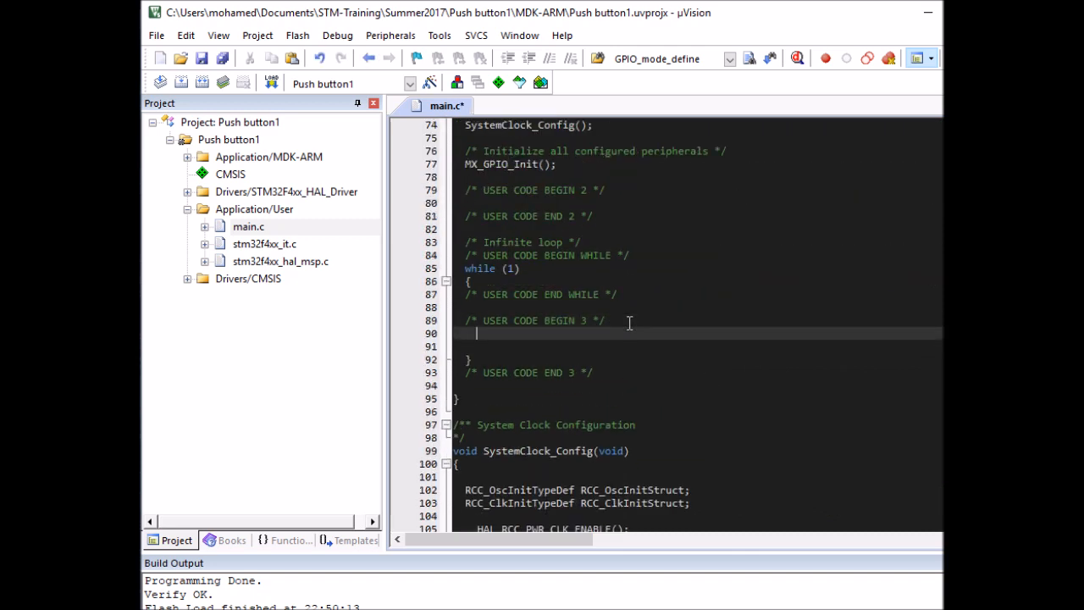
mouse_move(753, 287)
type("//1. Read the push button state")
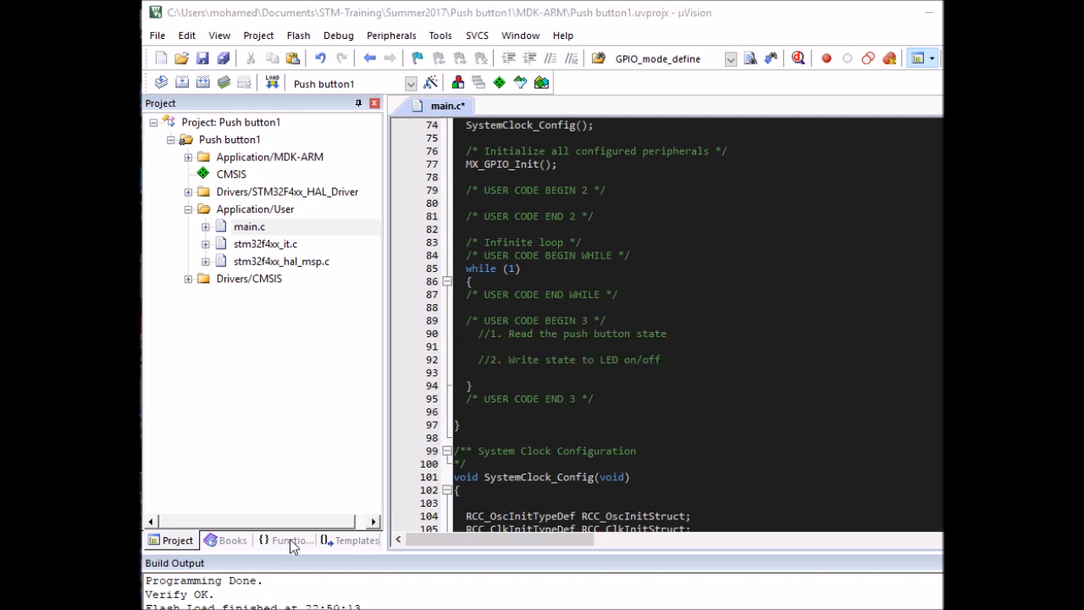
Open the HAL_GPIO_ReadPin definition from stm32f4xx_hal_gpio.c via the Functions tab
left_click(287, 541)
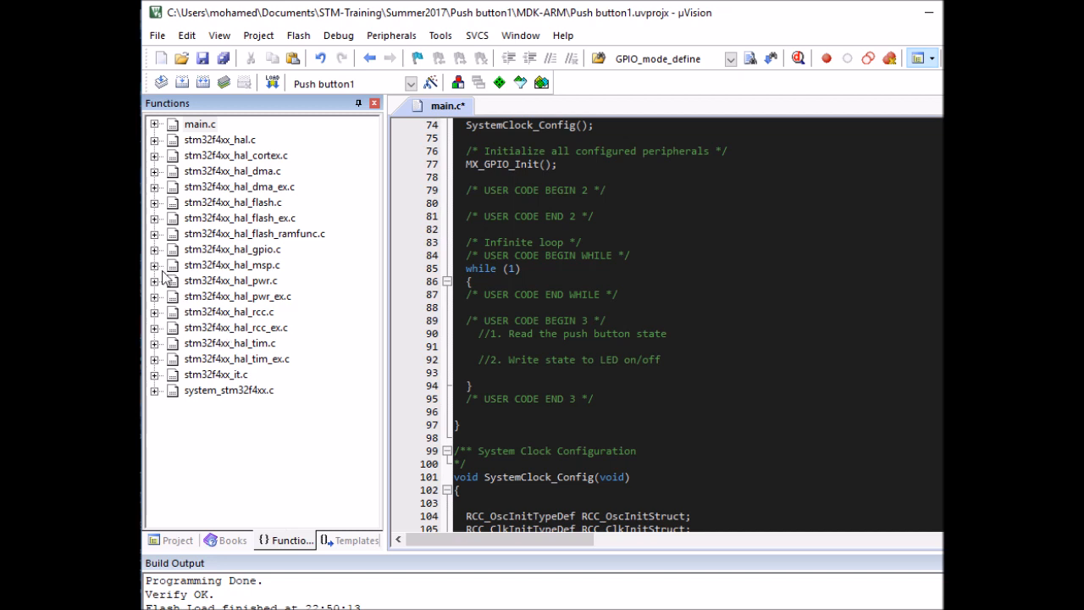
left_click(156, 249)
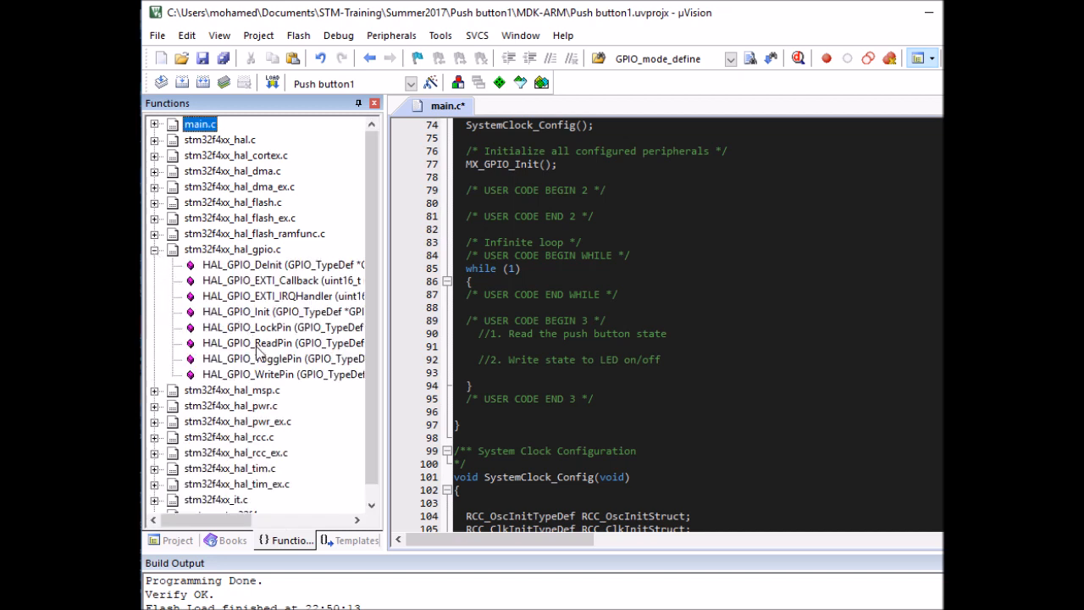
double_click(283, 342)
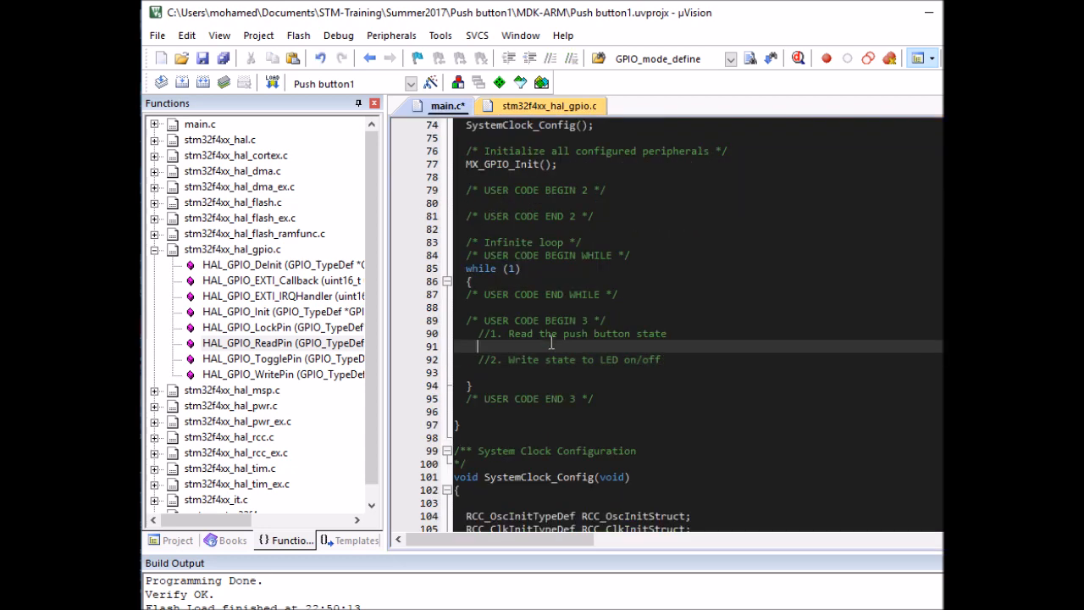
Type HAL_GPIO_ReadPin(GPIOA, GPIO_PIN_0) in main.c, checking the definition before returning
type("HAL_GPIO_ReadPin()")
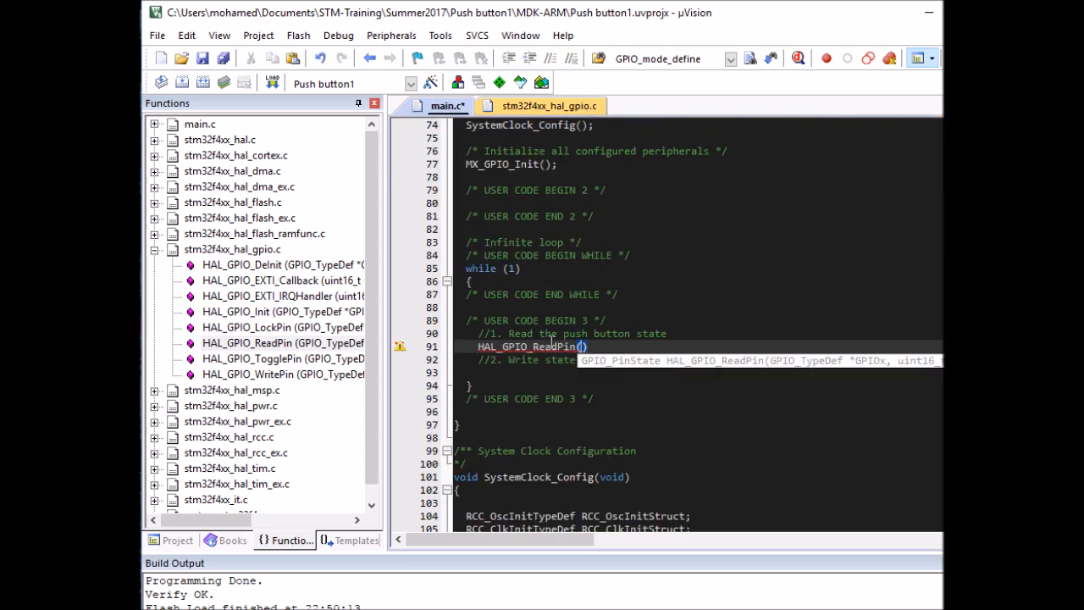
type("GPIOA")
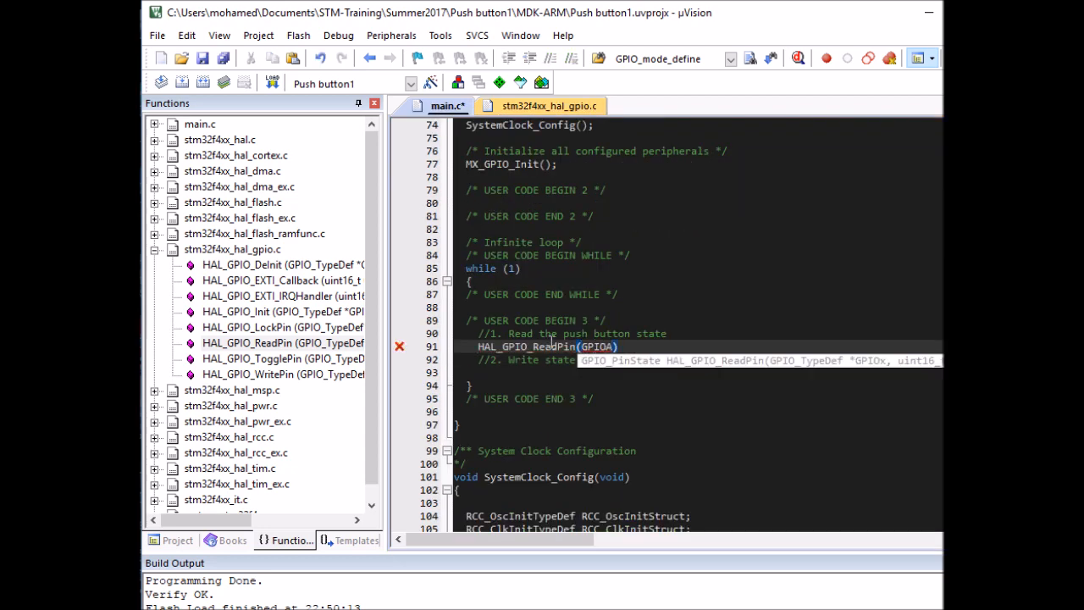
type(", GPIO_PIN_0")
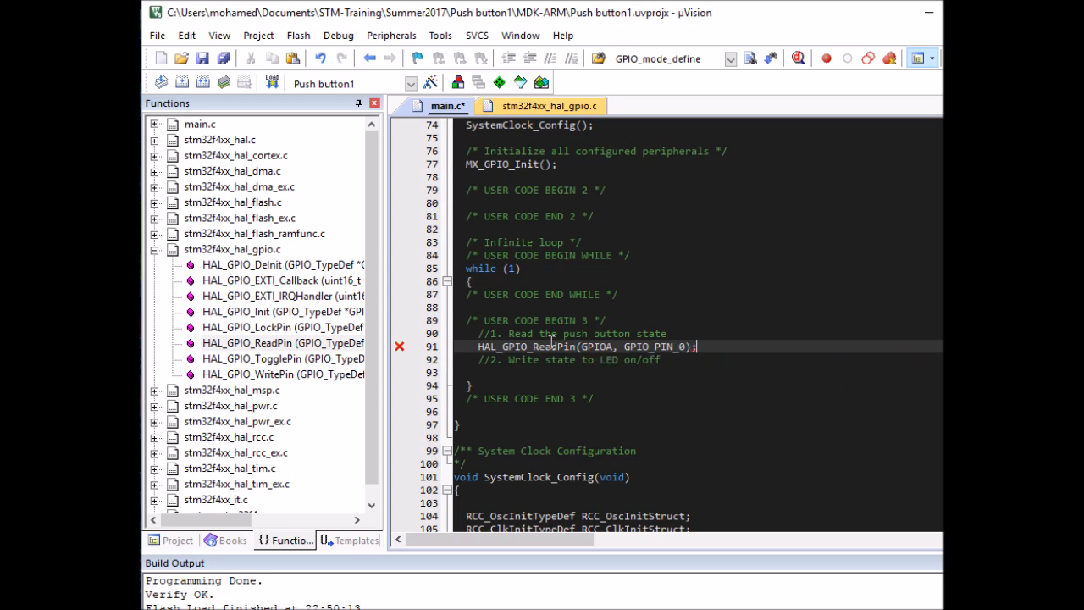
left_click(548, 105)
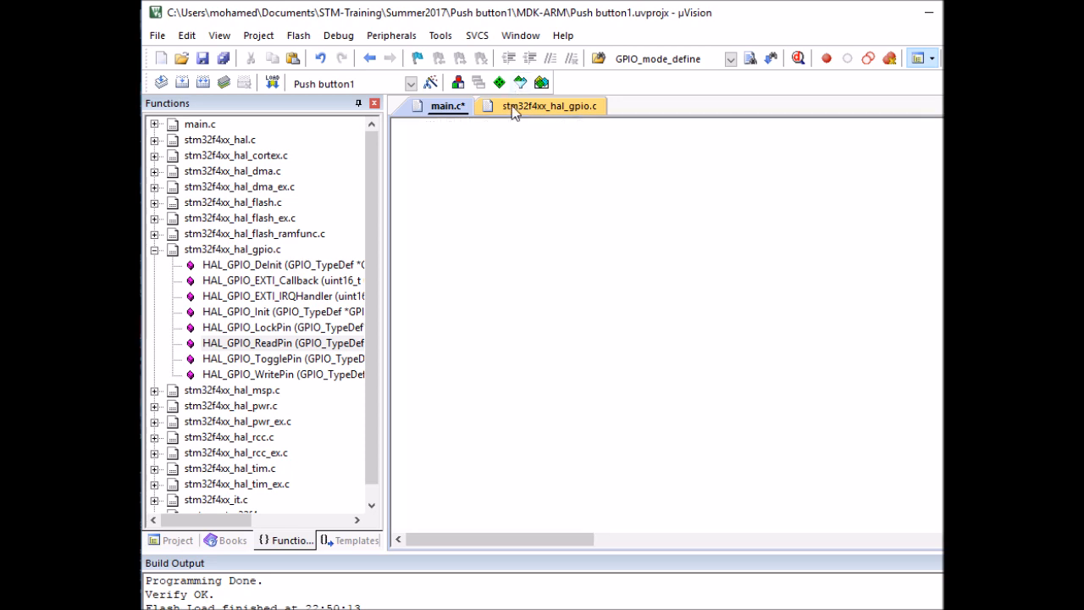
left_click(549, 106)
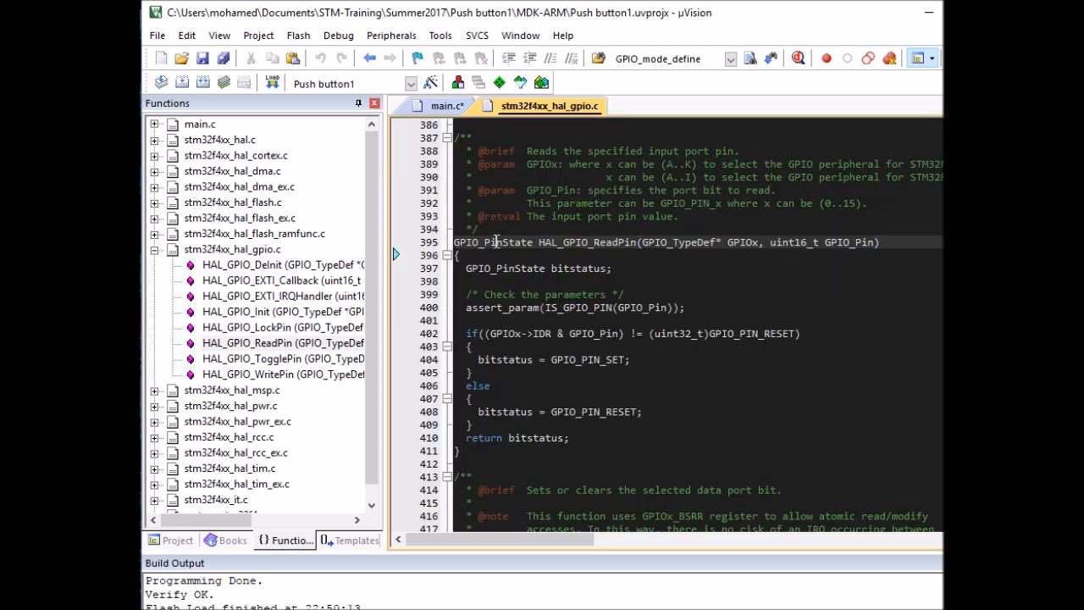
double_click(493, 243)
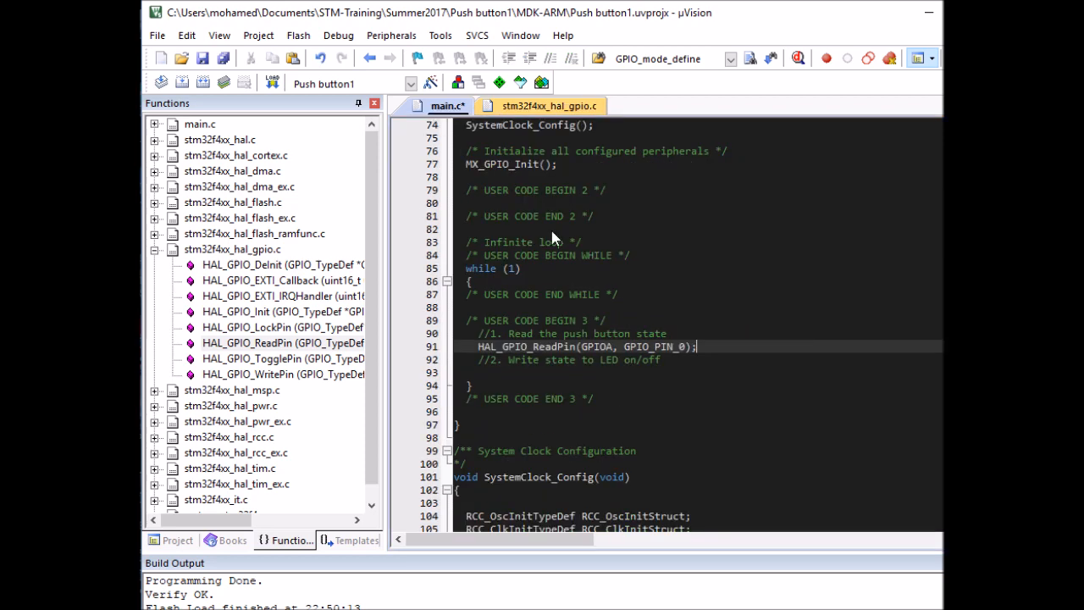
Declare 'GPIO_PinState myPushButton;' in USER CODE 1 and prefix the ReadPin call with 'myPushButton ='
scroll("up", 3)
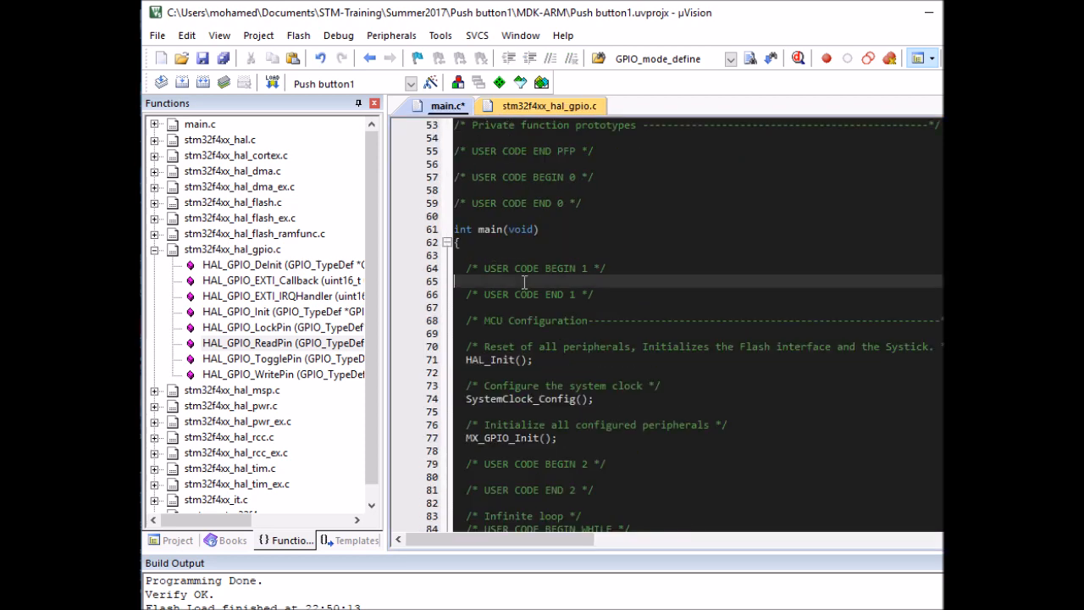
type("GPIO_PinState myPushButton;")
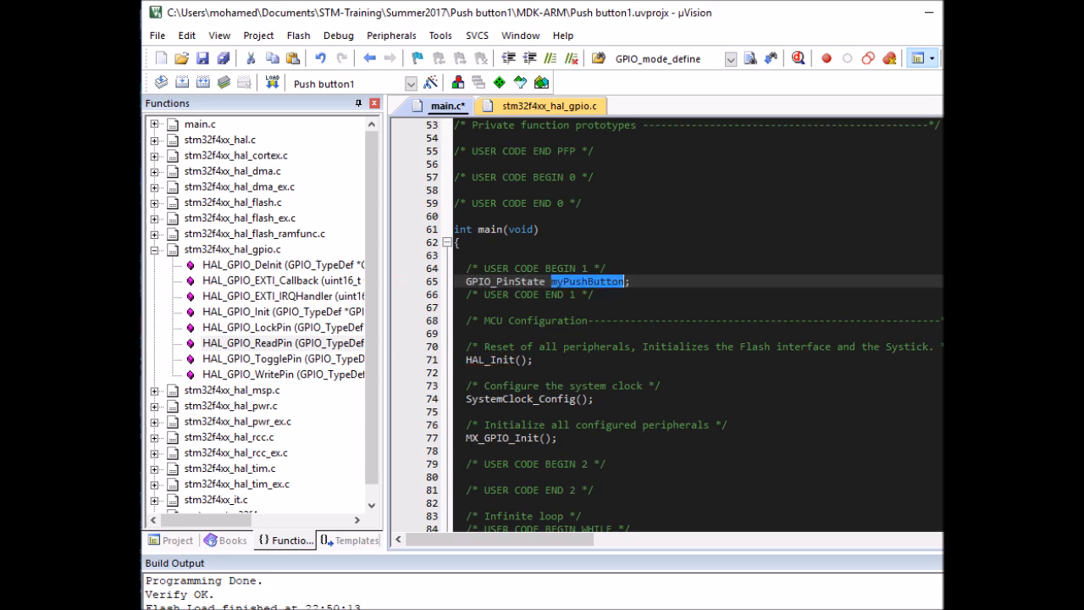
scroll("down", 3)
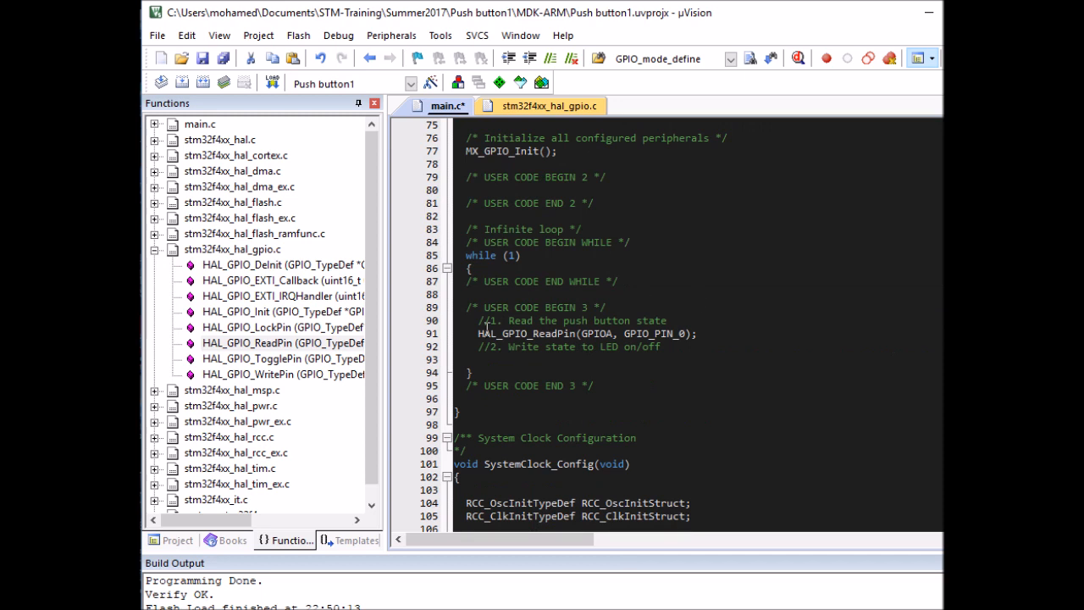
type("myPushButton =")
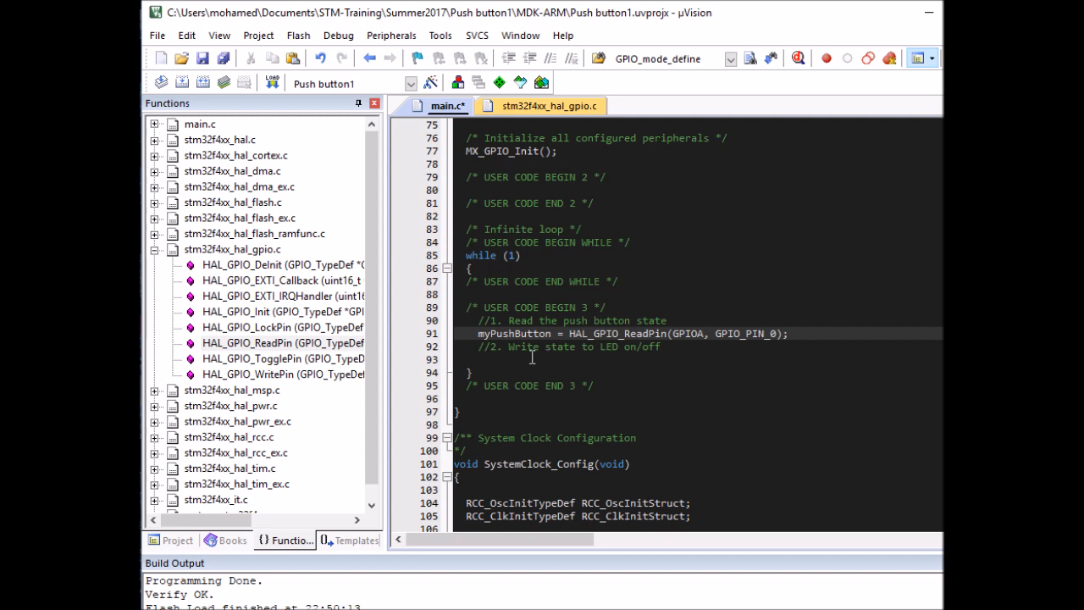
left_click(529, 358)
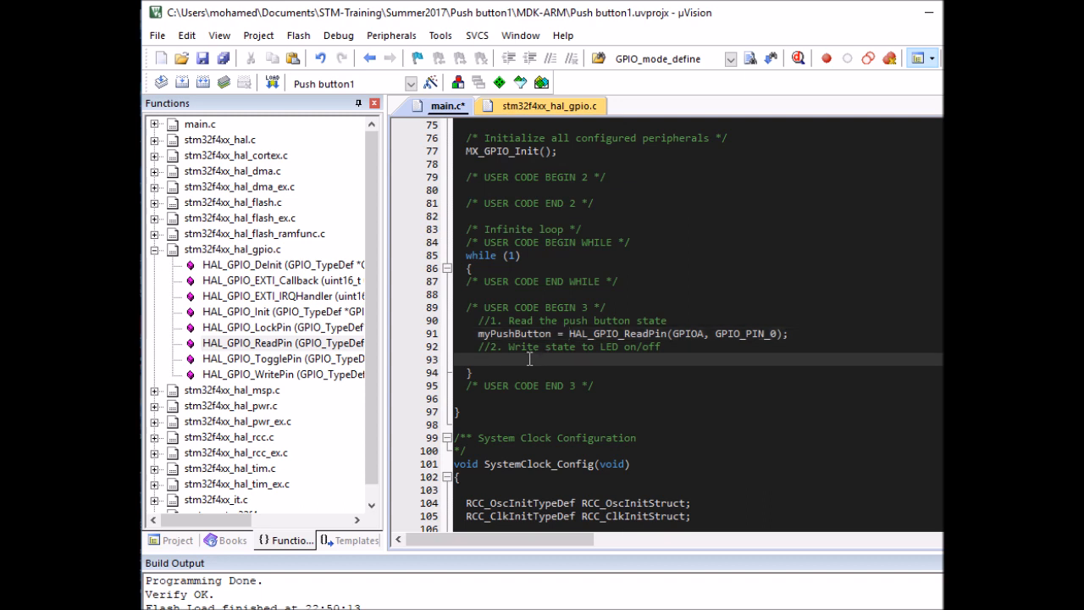
Type HAL_GPIO_WritePin(GPIOD, GPIO_PIN_12, myPushButton); and start a new HAL_ line below
type("HAL_GPIO_WritePin(GPIOD,")
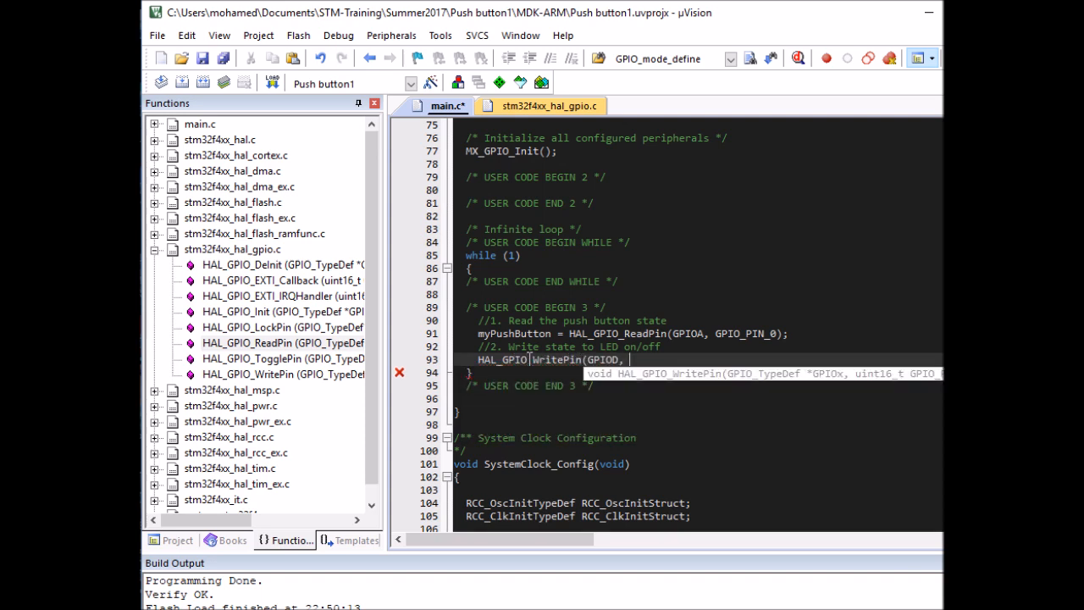
type("GPIO_P")
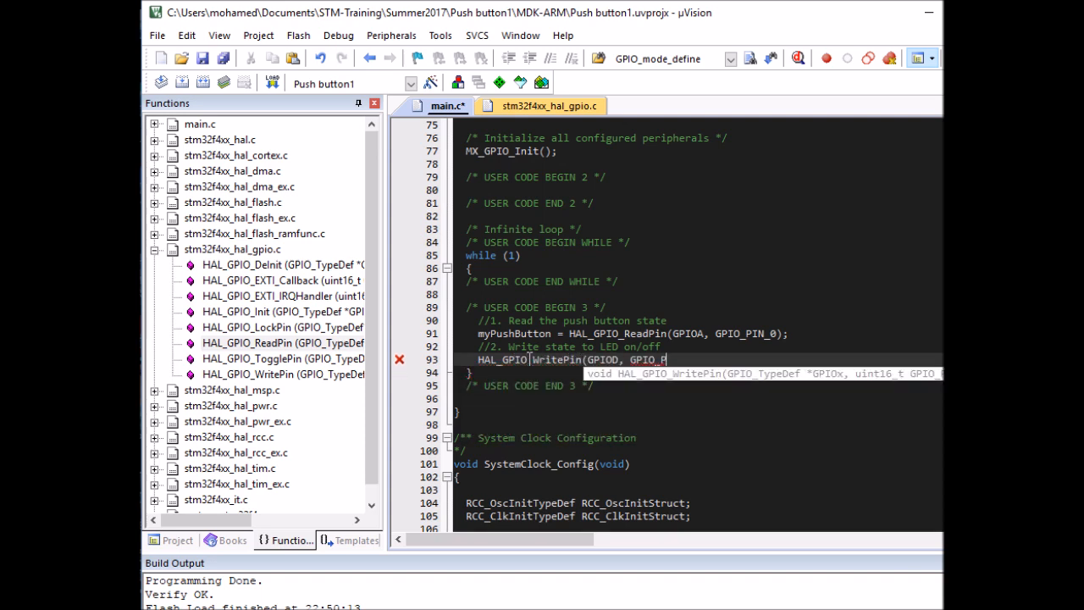
type("IN_12, myPushButton")
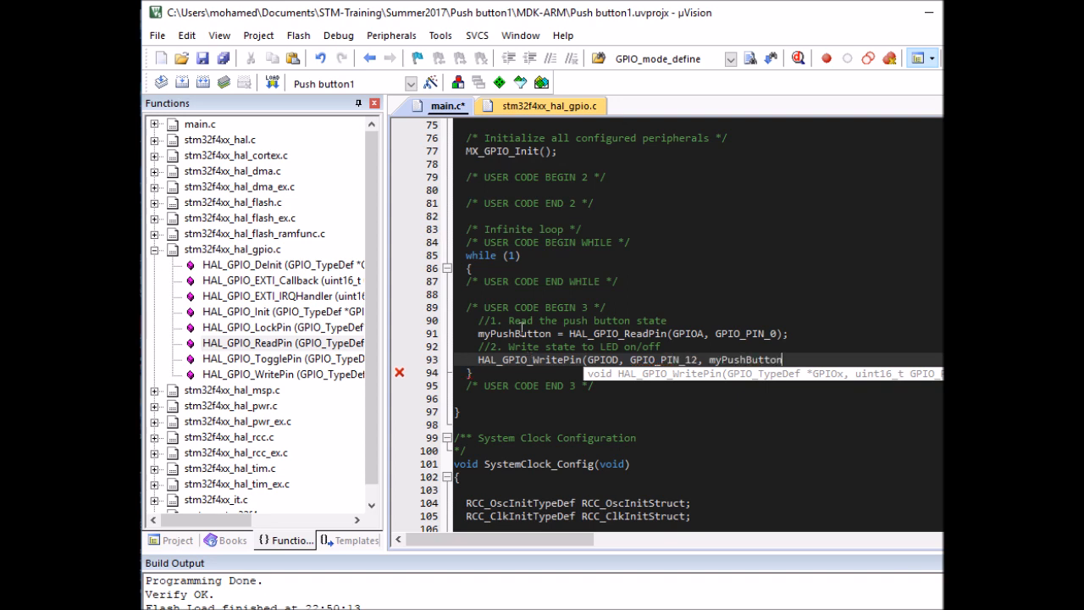
key("Return")
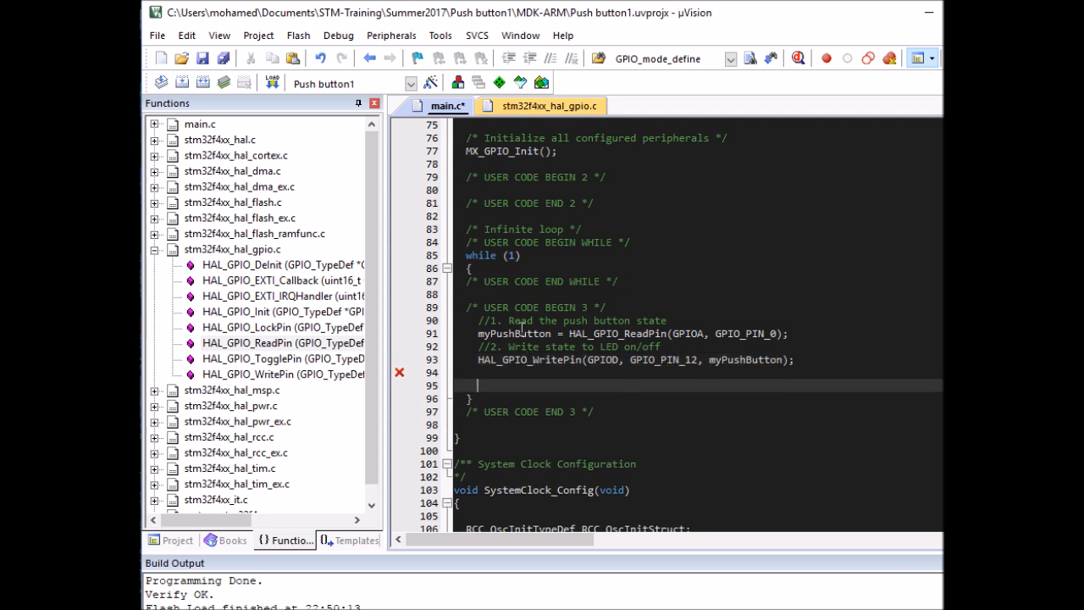
type("HAL_")
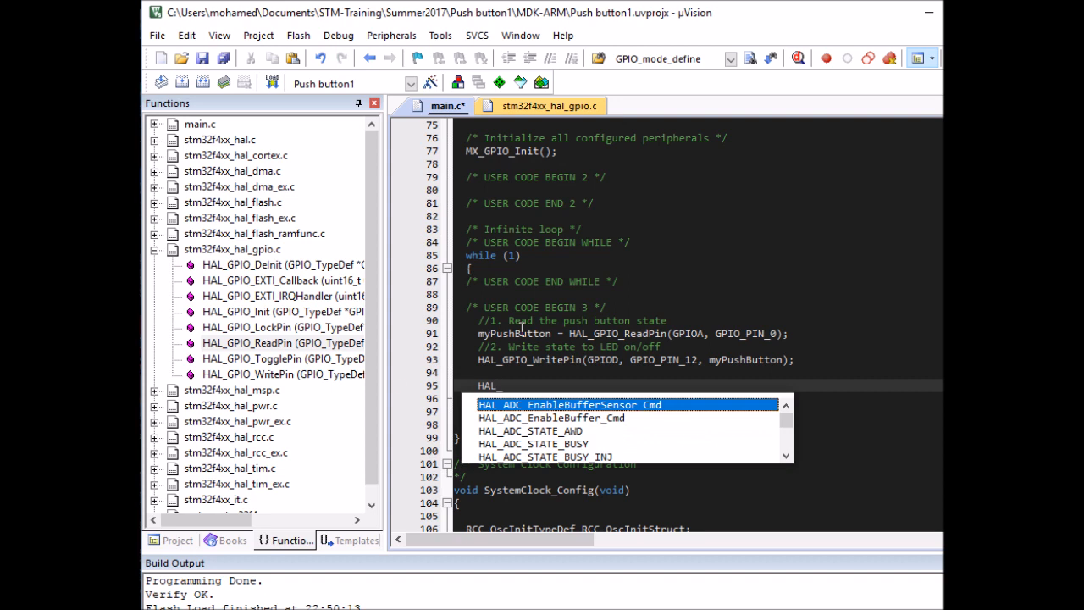